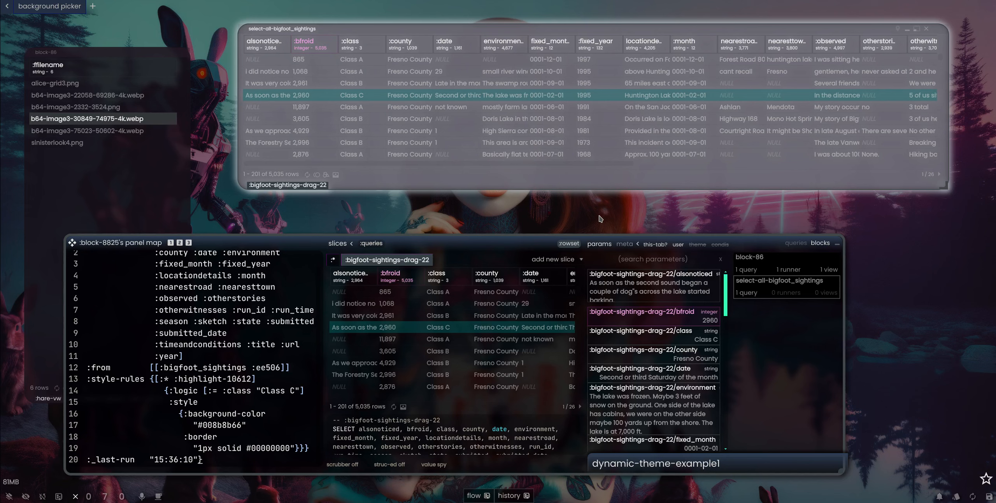
{"action": "mouse_move", "coordinate": [444, 203]}
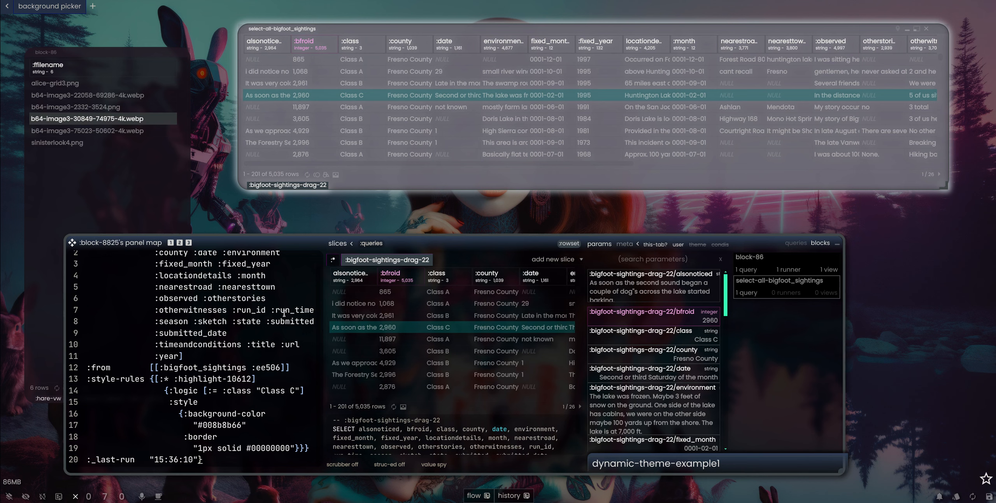
{"action": "mouse_move", "coordinate": [669, 127]}
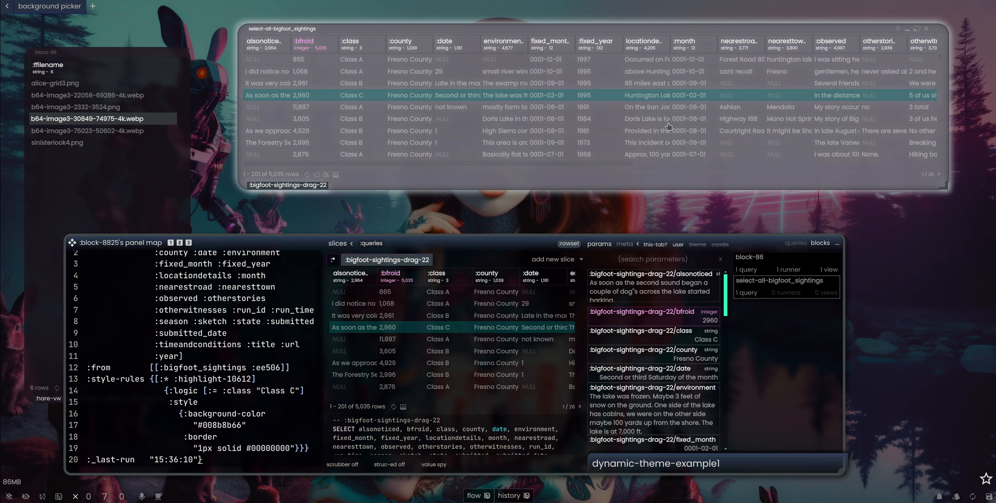
{"action": "mouse_move", "coordinate": [370, 214]}
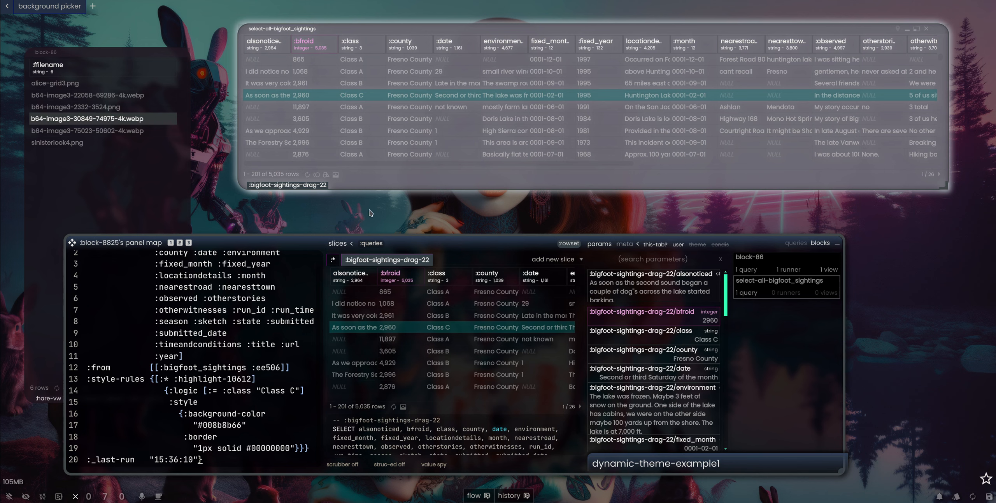
{"action": "mouse_move", "coordinate": [223, 227]}
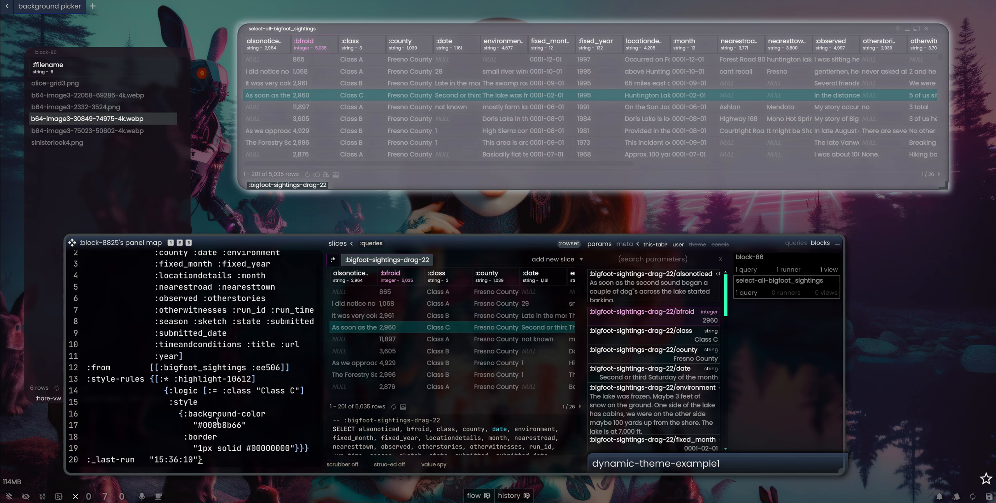
{"action": "mouse_move", "coordinate": [554, 116]}
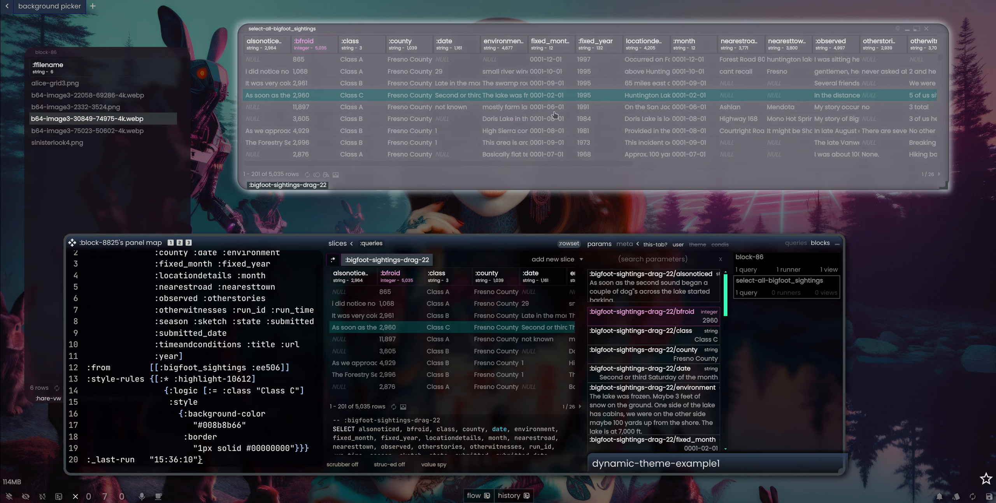
{"action": "mouse_move", "coordinate": [781, 113]}
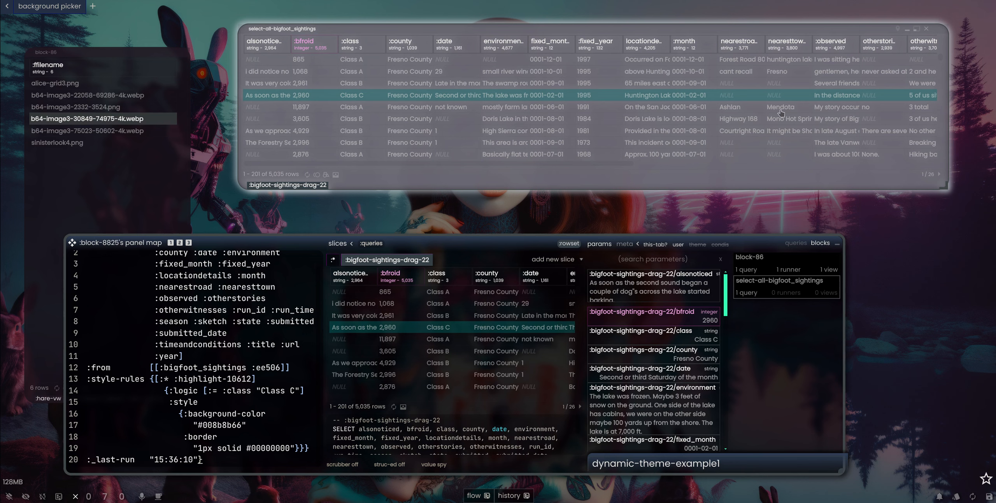
{"action": "mouse_move", "coordinate": [402, 218]}
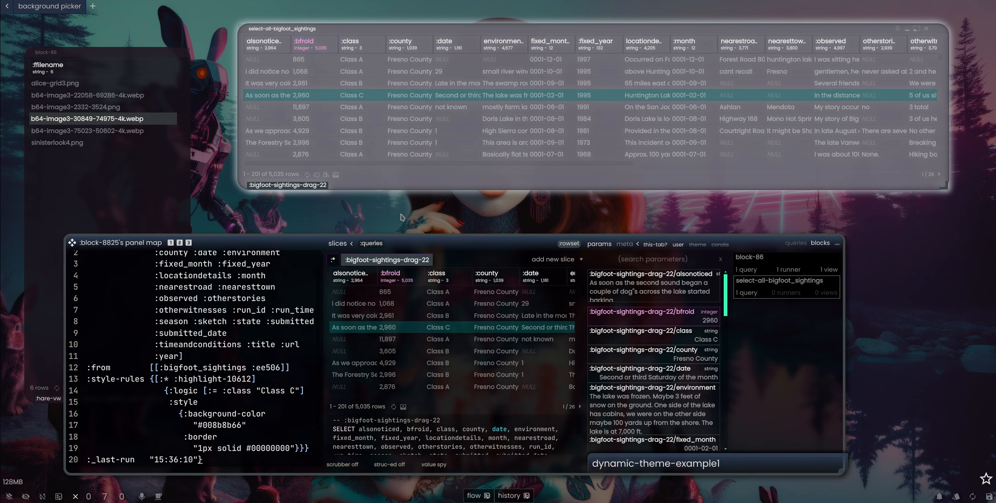
Step: Choose a Claude model in the AI prompt and start dictating the sightings analysis request
{"action": "scroll", "scroll_direction": "up", "scroll_amount": 3}
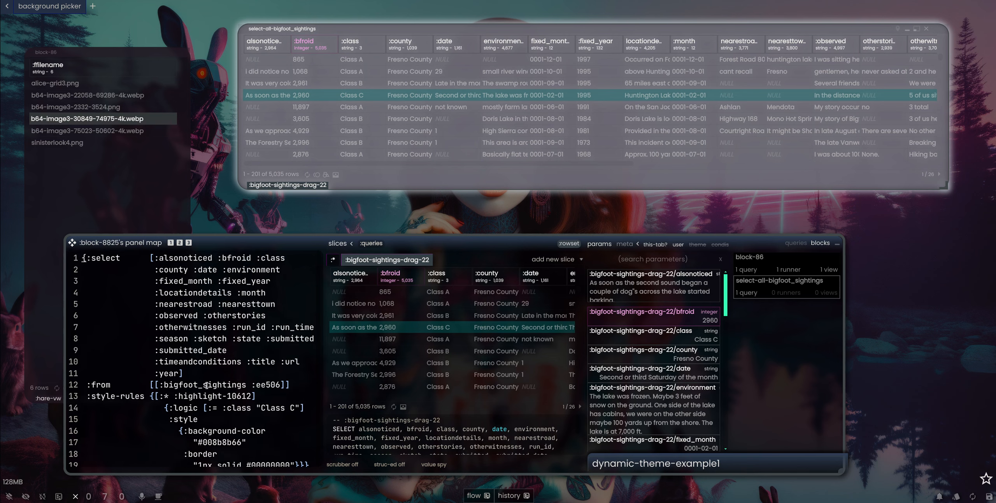
{"action": "scroll", "scroll_direction": "down", "scroll_amount": 3}
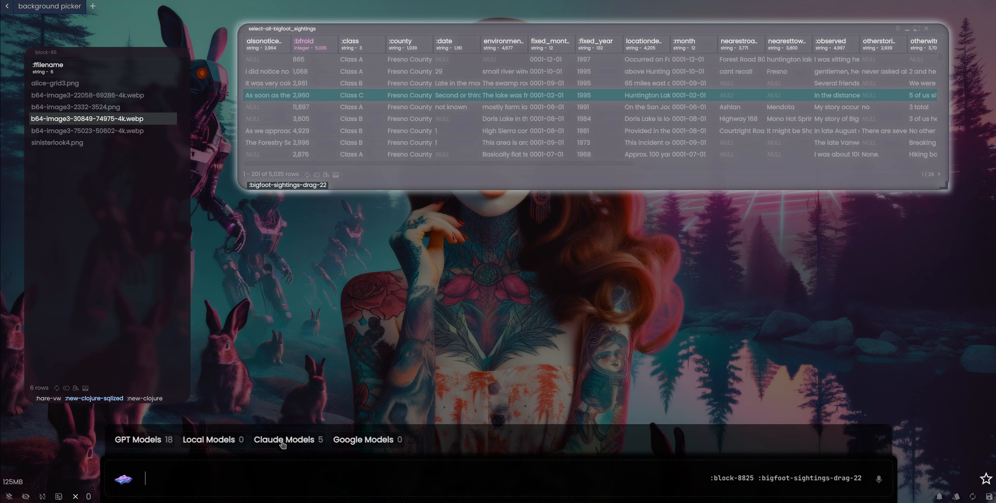
{"action": "left_click", "coordinate": [286, 439]}
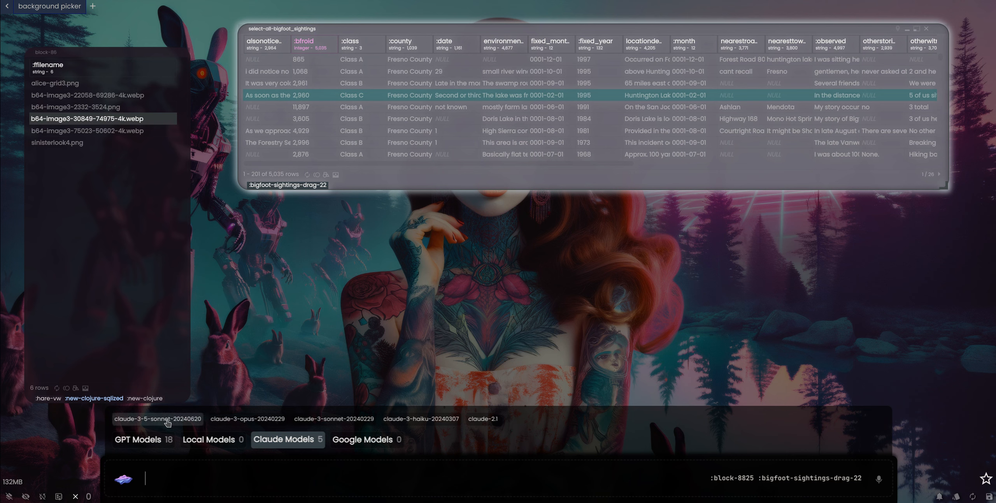
{"action": "mouse_move", "coordinate": [169, 422]}
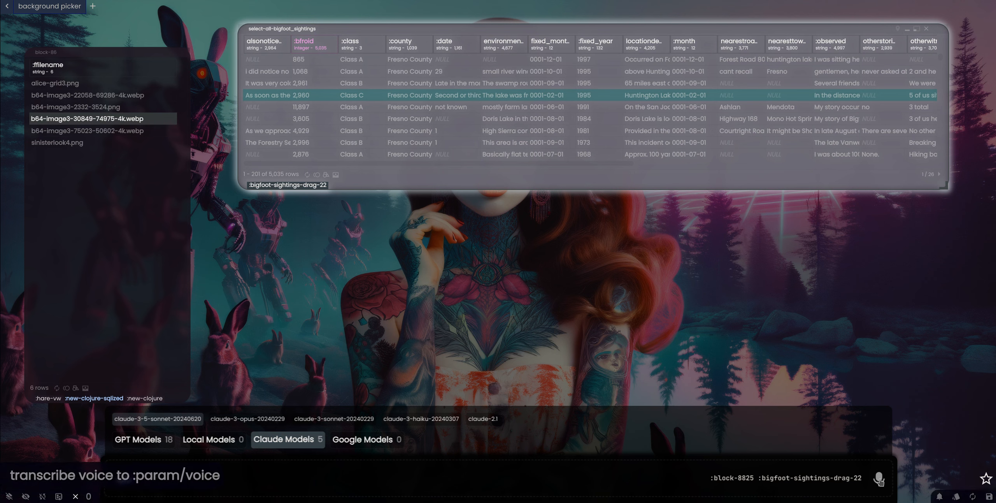
{"action": "left_click", "coordinate": [880, 479]}
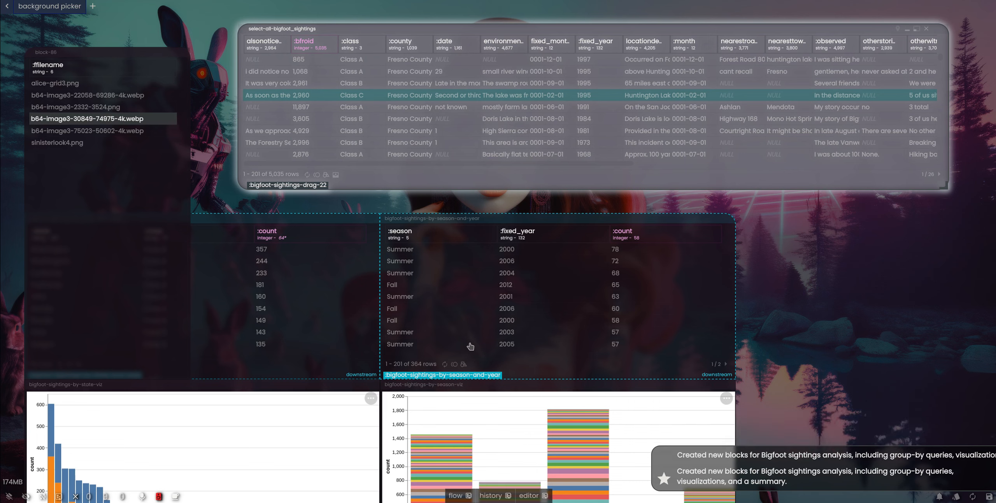
{"action": "mouse_move", "coordinate": [808, 235]}
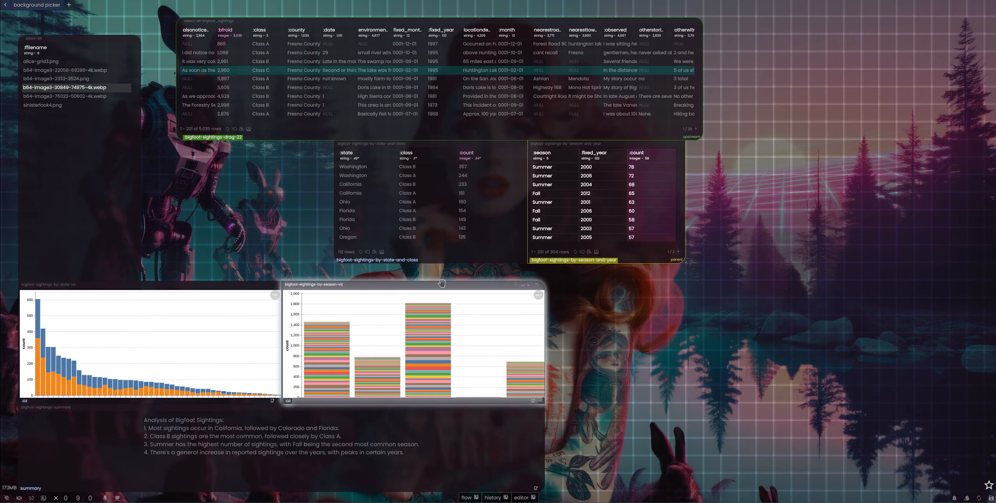
Step: Drag the bar charts and summary block toward the centre of the canvas
{"action": "left_click_drag", "start_coordinate": [420, 284], "coordinate": [661, 262]}
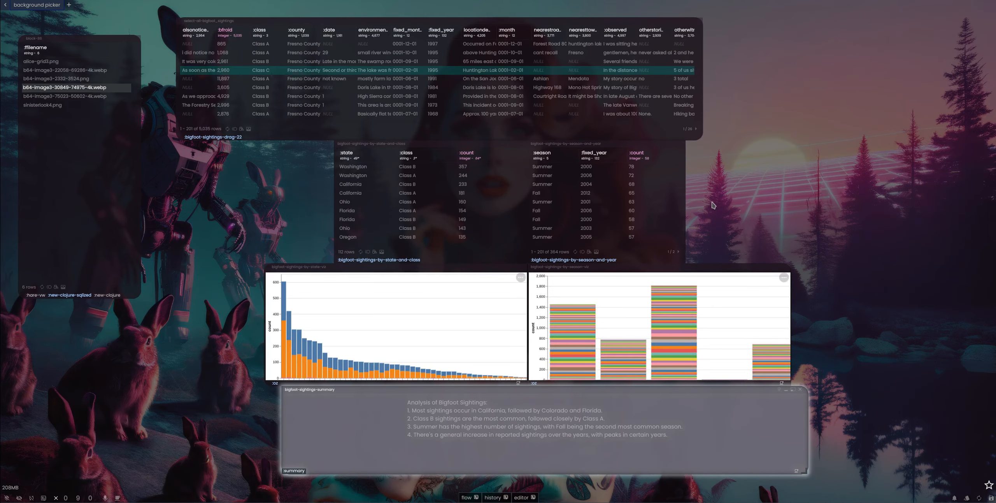
{"action": "mouse_move", "coordinate": [766, 210]}
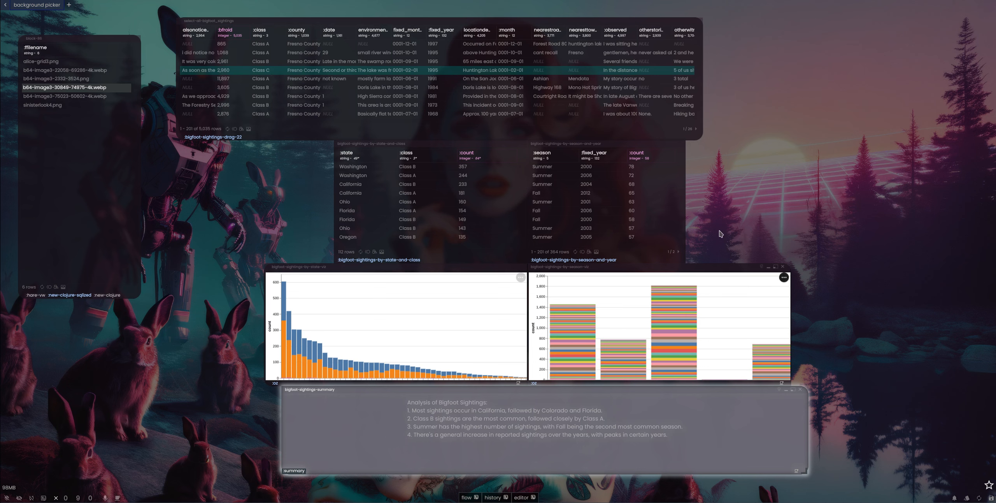
{"action": "mouse_move", "coordinate": [843, 372]}
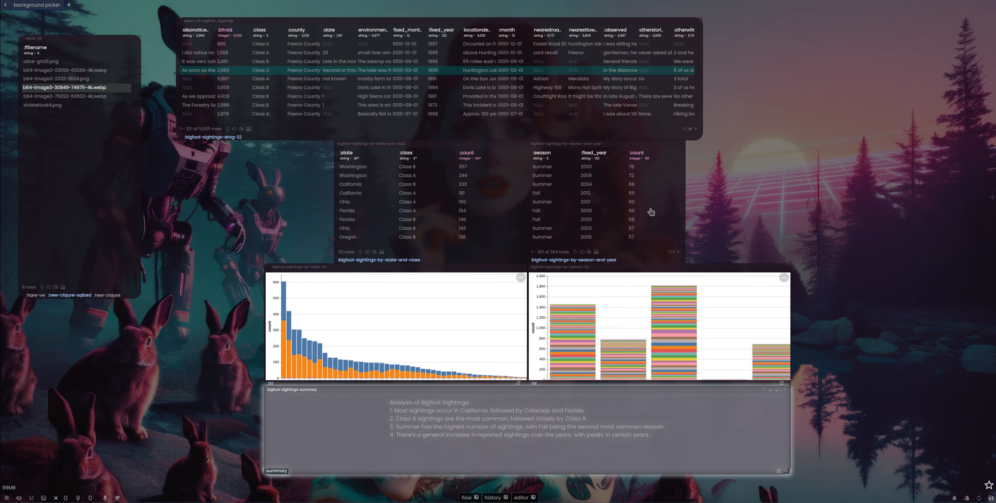
{"action": "mouse_move", "coordinate": [744, 200]}
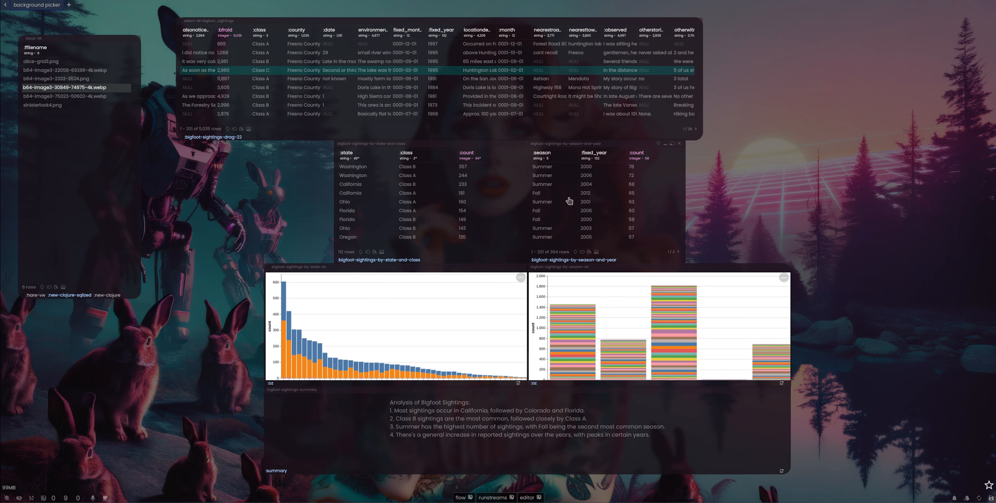
{"action": "mouse_move", "coordinate": [767, 192]}
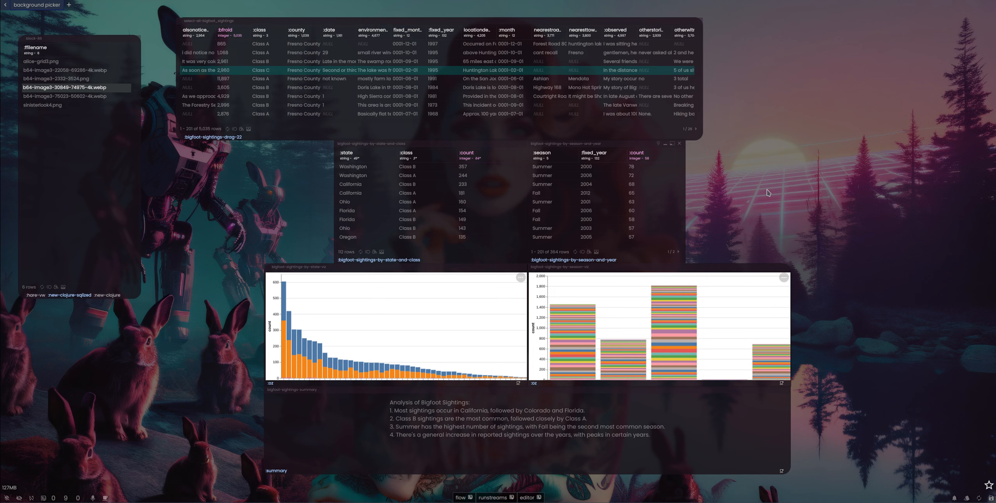
{"action": "mouse_move", "coordinate": [756, 193]}
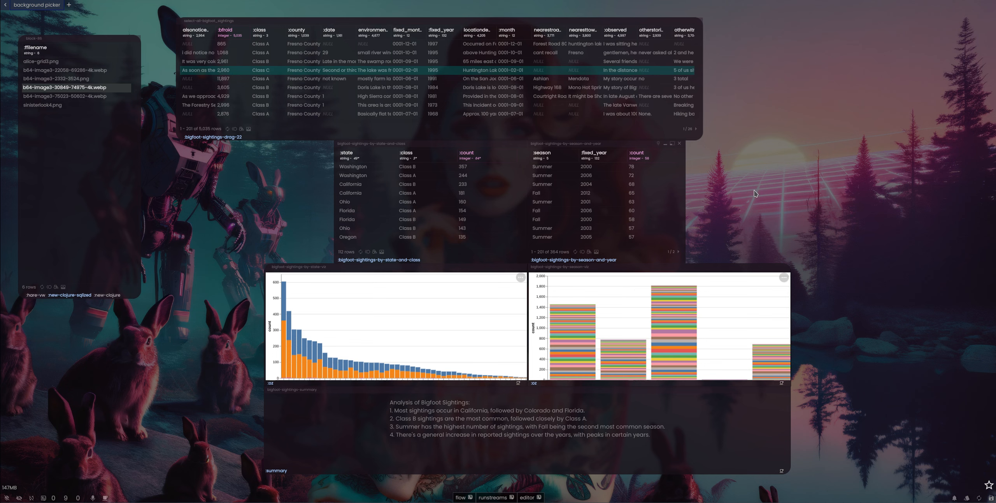
{"action": "mouse_move", "coordinate": [798, 176]}
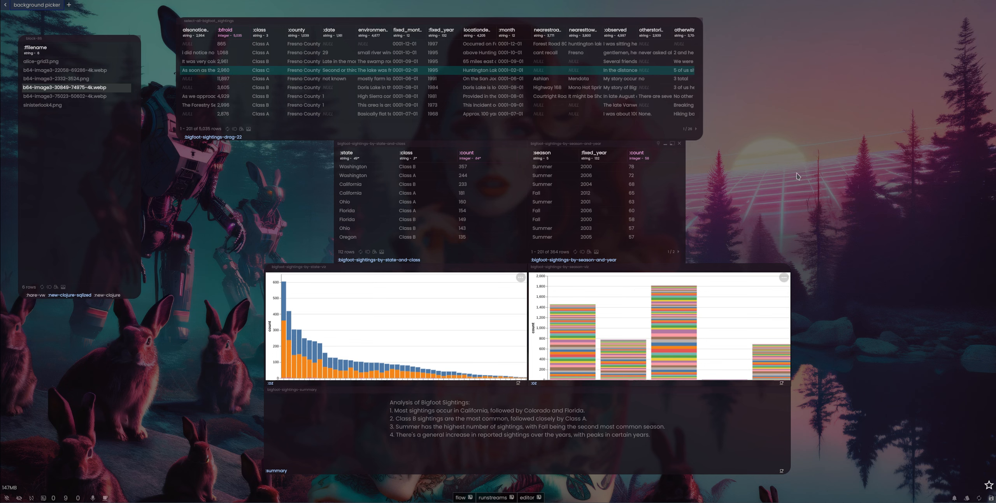
{"action": "mouse_move", "coordinate": [778, 172]}
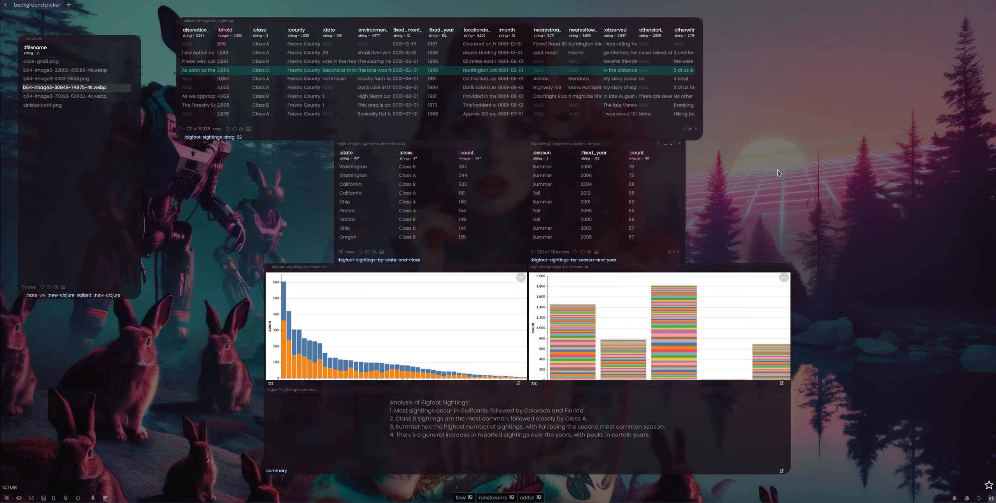
{"action": "mouse_move", "coordinate": [757, 182]}
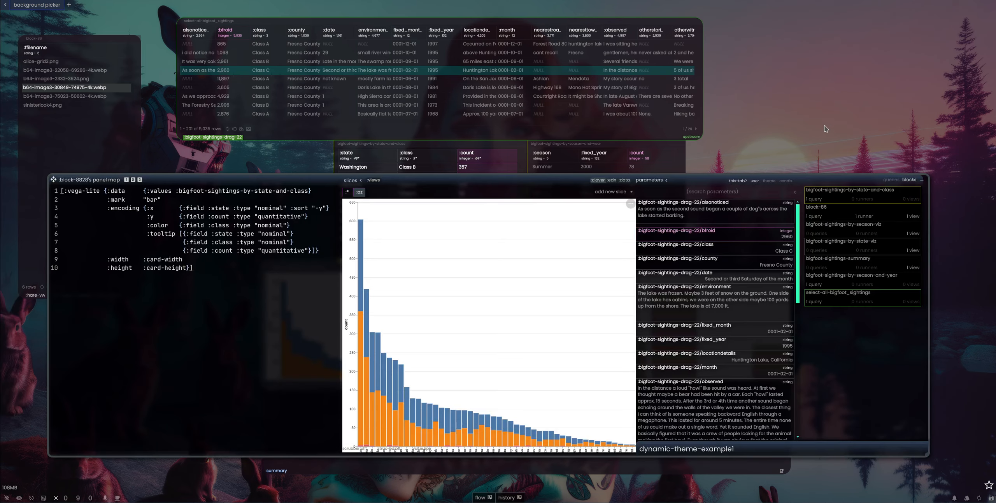
{"action": "mouse_move", "coordinate": [508, 404]}
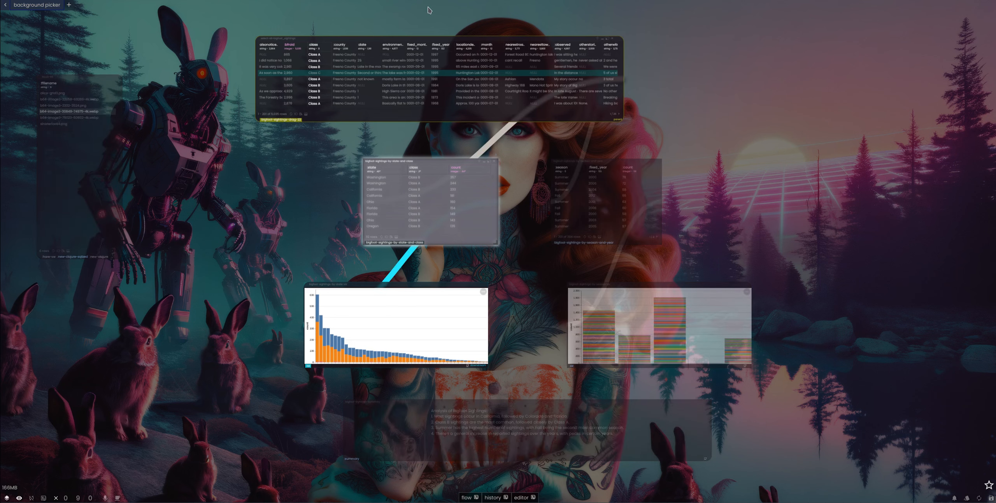
{"action": "mouse_move", "coordinate": [623, 220]}
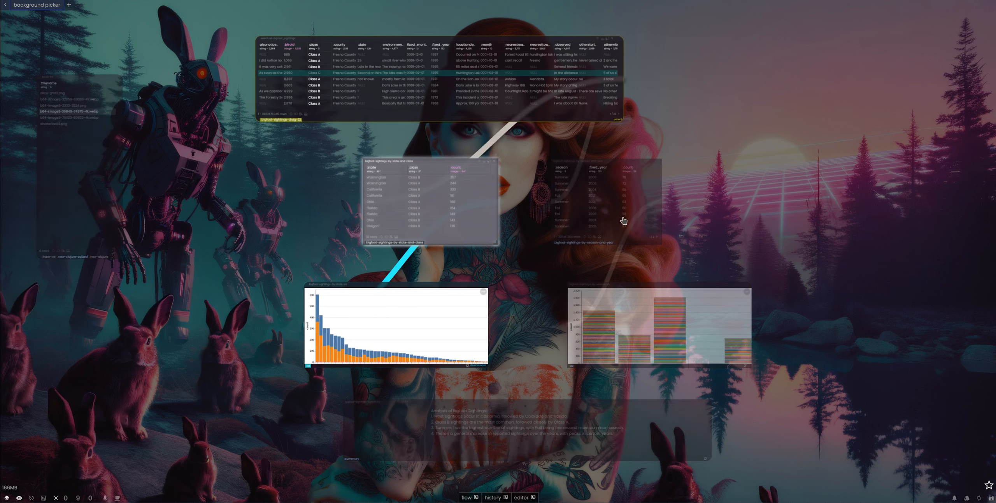
{"action": "mouse_move", "coordinate": [756, 156]}
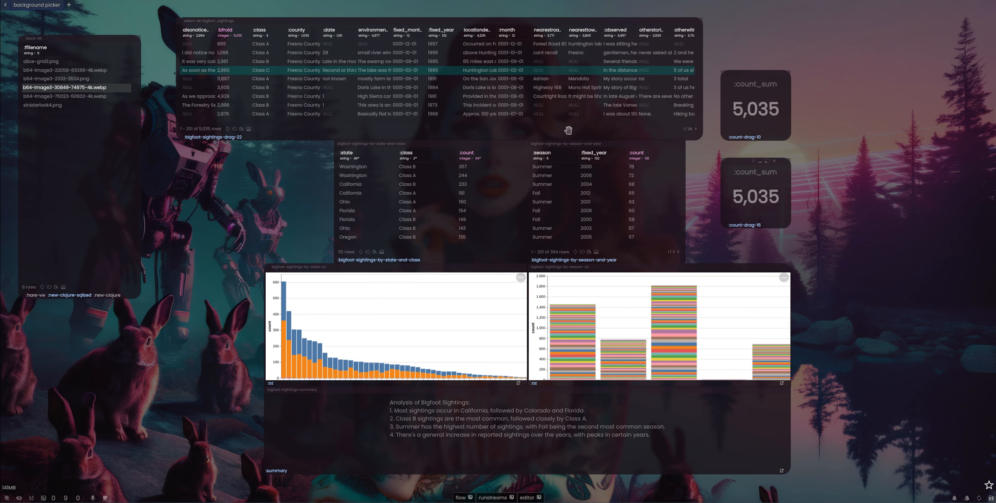
{"action": "mouse_move", "coordinate": [465, 171]}
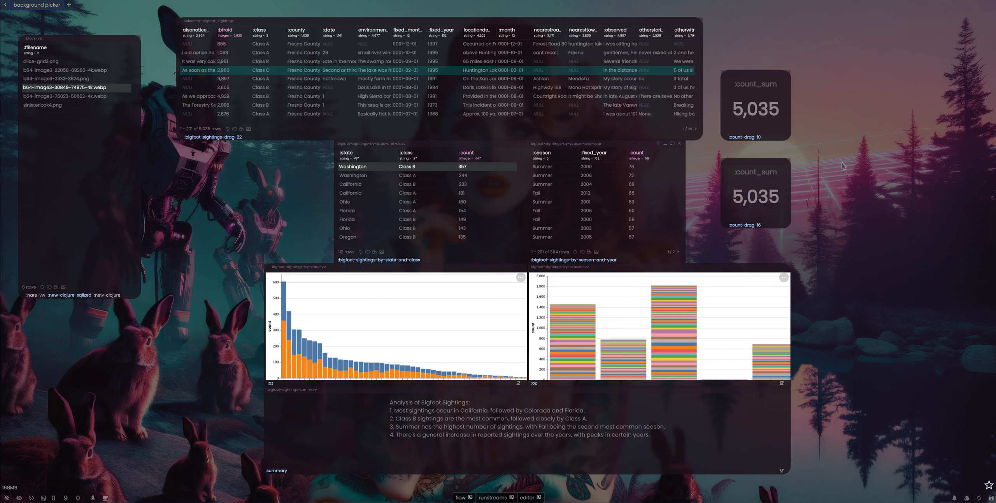
{"action": "mouse_move", "coordinate": [822, 123]}
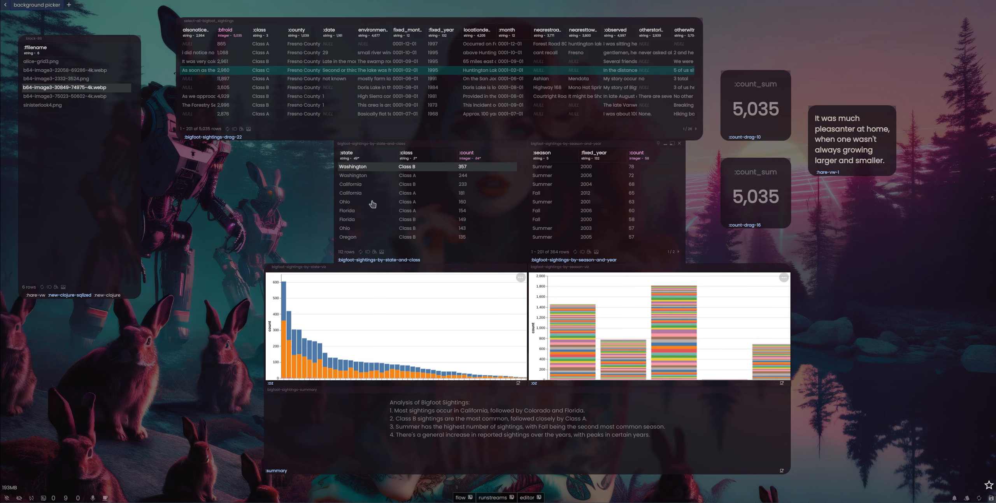
{"action": "mouse_move", "coordinate": [428, 134]}
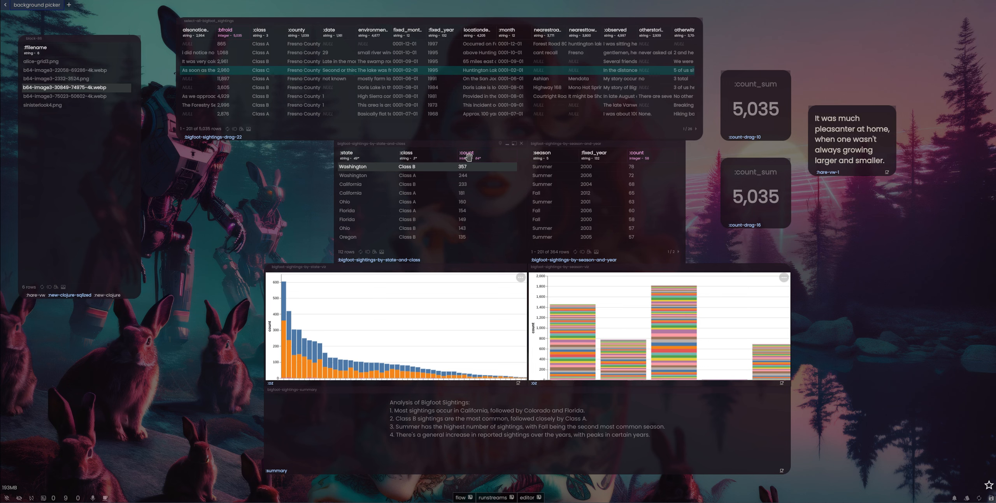
{"action": "mouse_move", "coordinate": [472, 177]}
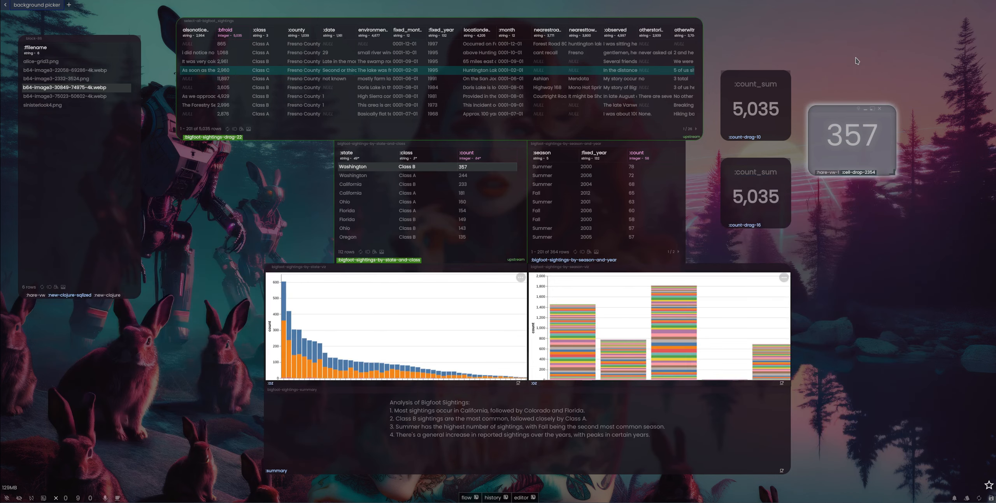
{"action": "mouse_move", "coordinate": [430, 194]}
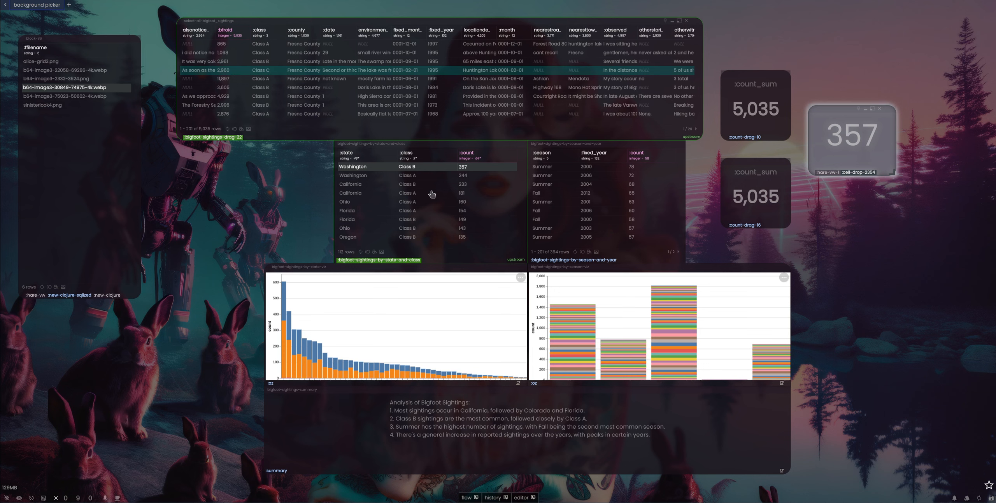
{"action": "mouse_move", "coordinate": [441, 189]}
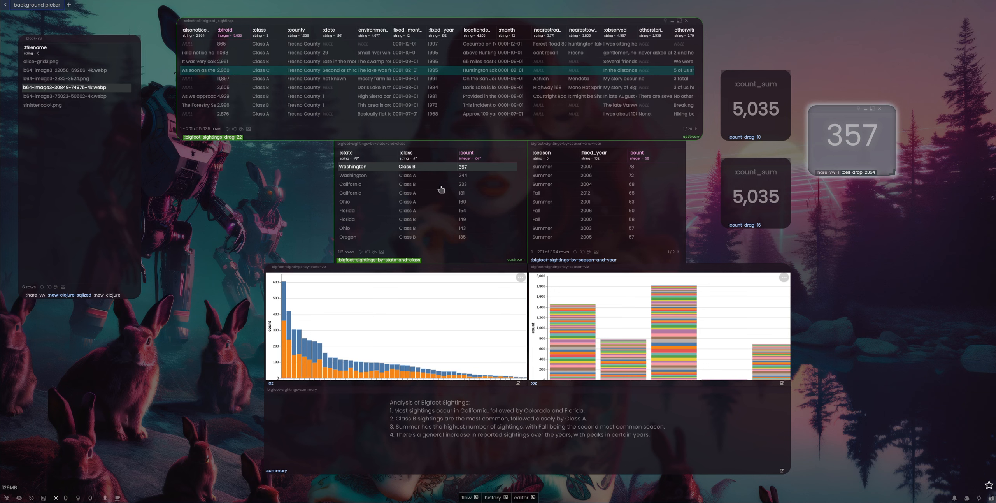
{"action": "mouse_move", "coordinate": [465, 173]}
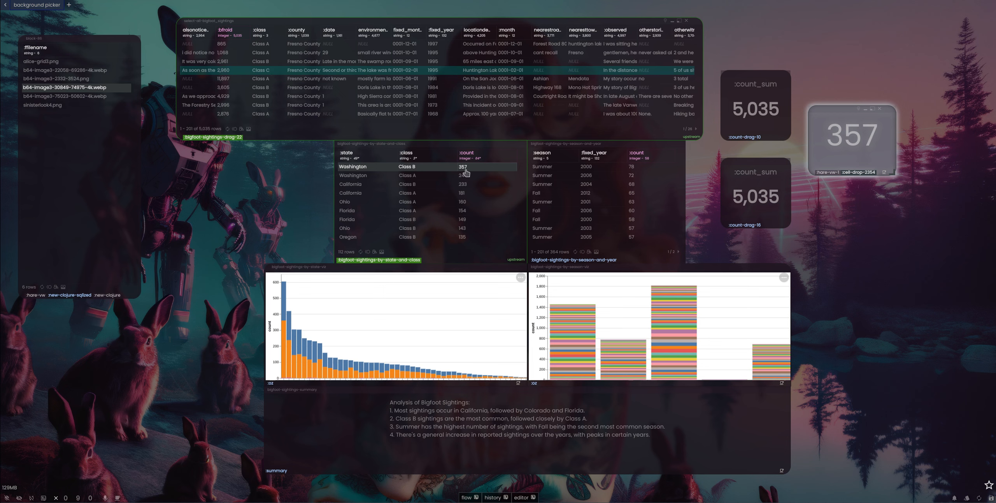
{"action": "mouse_move", "coordinate": [517, 232]}
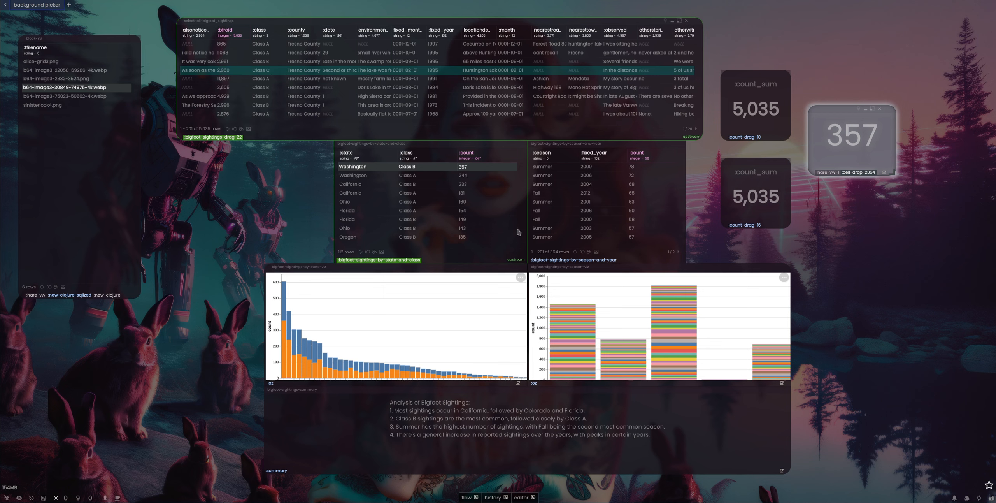
{"action": "mouse_move", "coordinate": [418, 150]}
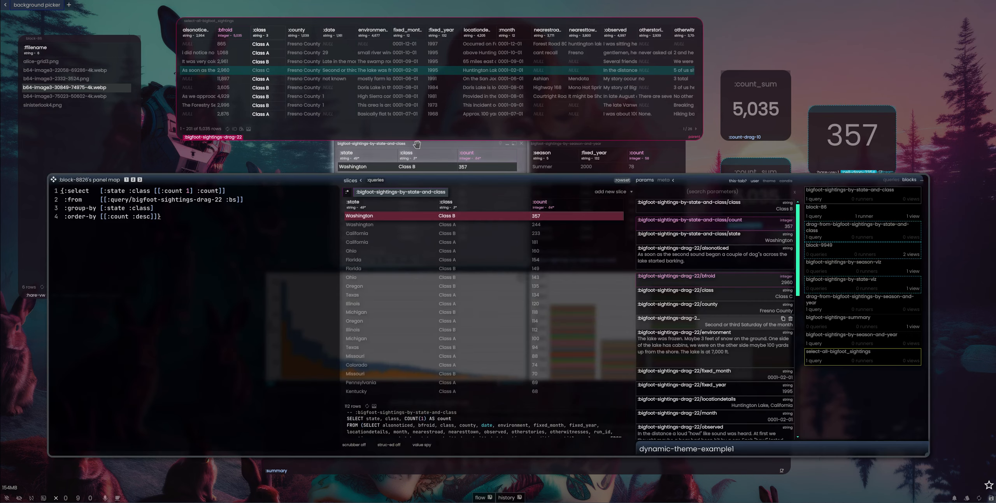
{"action": "mouse_move", "coordinate": [749, 439]}
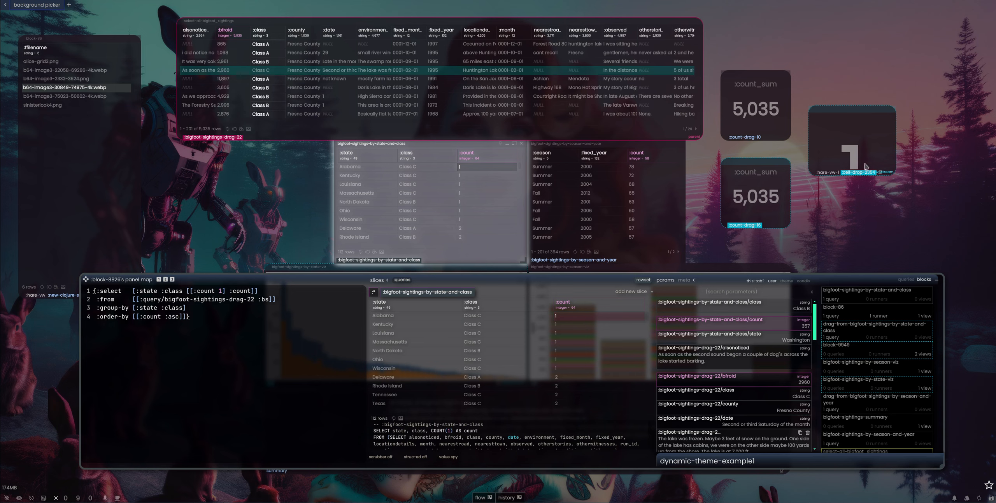
{"action": "mouse_move", "coordinate": [849, 111]}
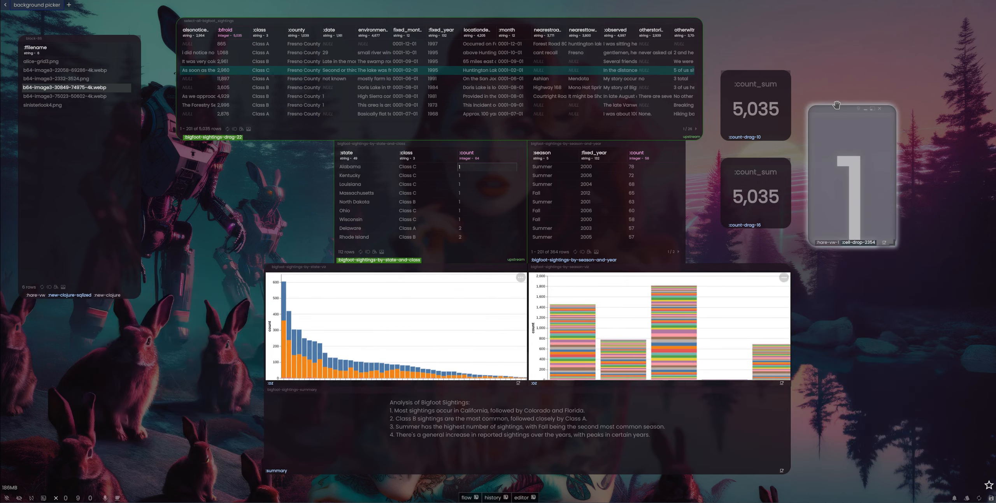
{"action": "mouse_move", "coordinate": [594, 148]}
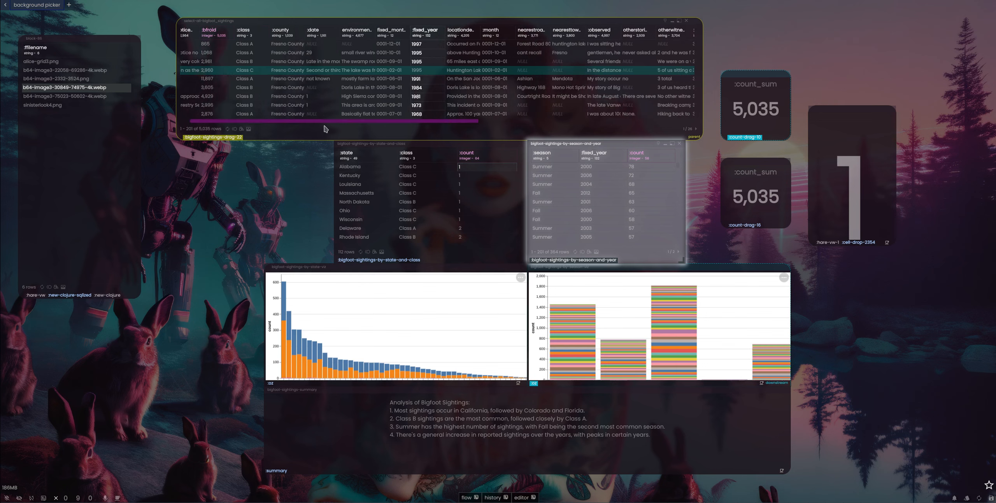
Step: Scroll the canvas right to view the metric card and county count table
{"action": "scroll", "scroll_direction": "right", "scroll_amount": 3}
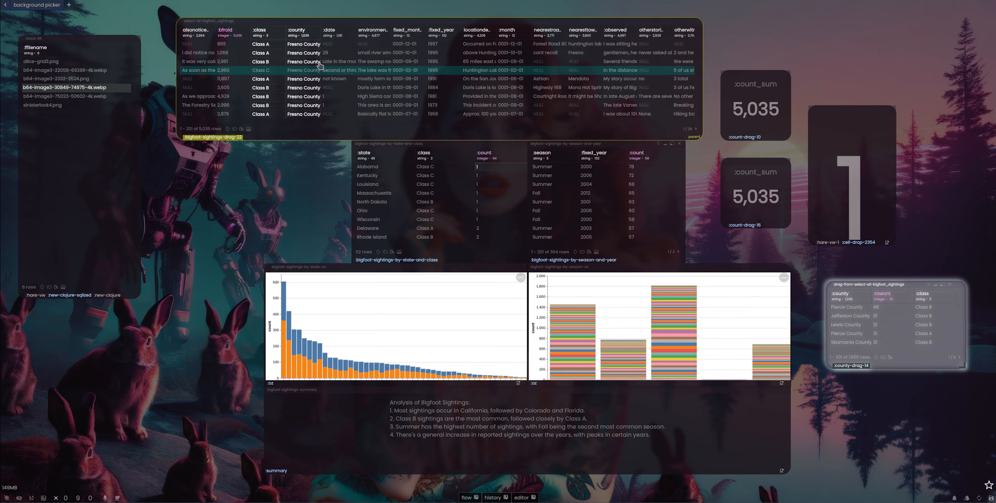
{"action": "mouse_move", "coordinate": [305, 130]}
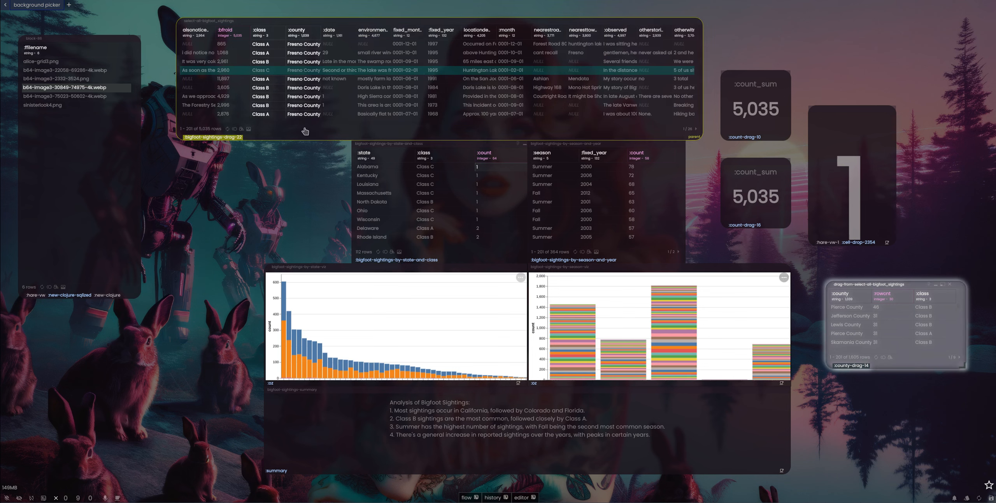